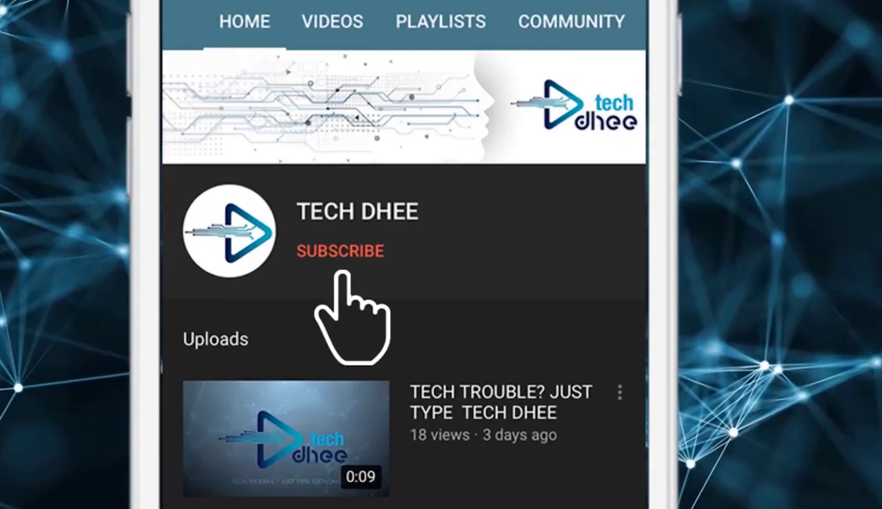
Step: Launch a root terminal window from the top panel's terminal icon
{"action": "left_click", "coordinate": [340, 250]}
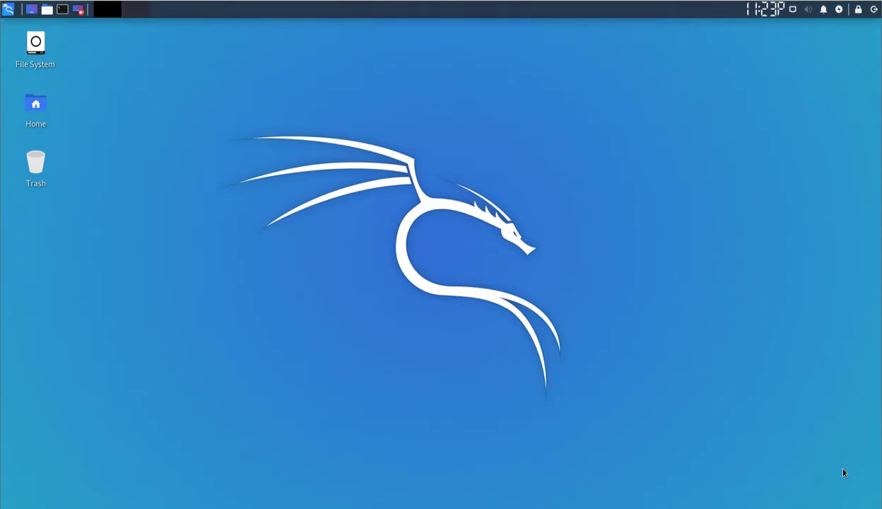
{"action": "mouse_move", "coordinate": [602, 316]}
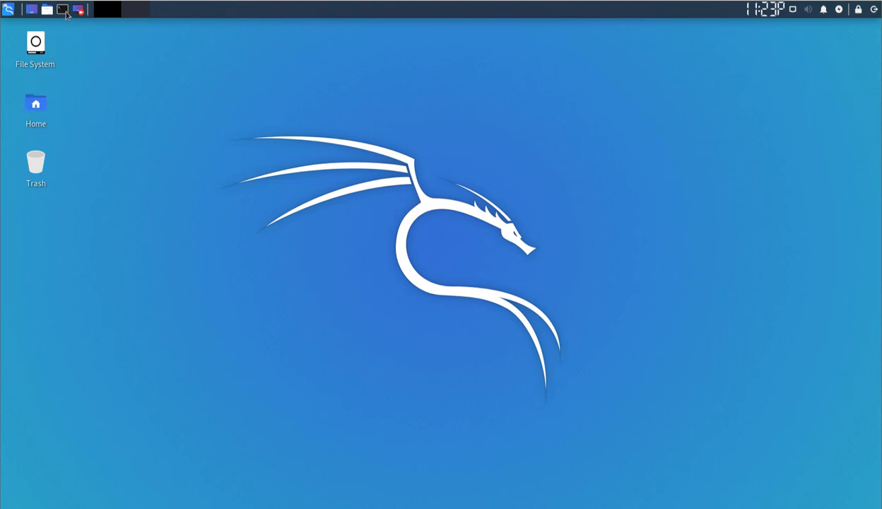
{"action": "left_click", "coordinate": [78, 9]}
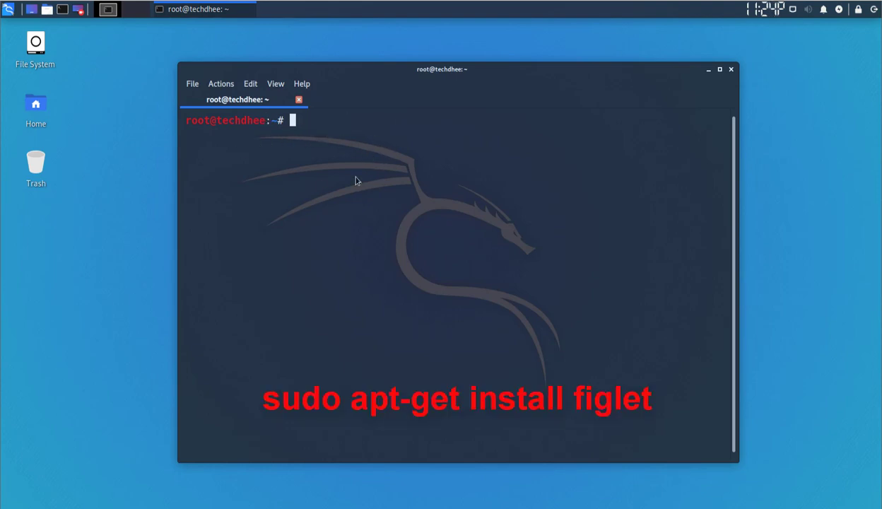
Step: Run sudo apt-get install figlet and confirm the installation
{"action": "type", "text": "sudo apt"}
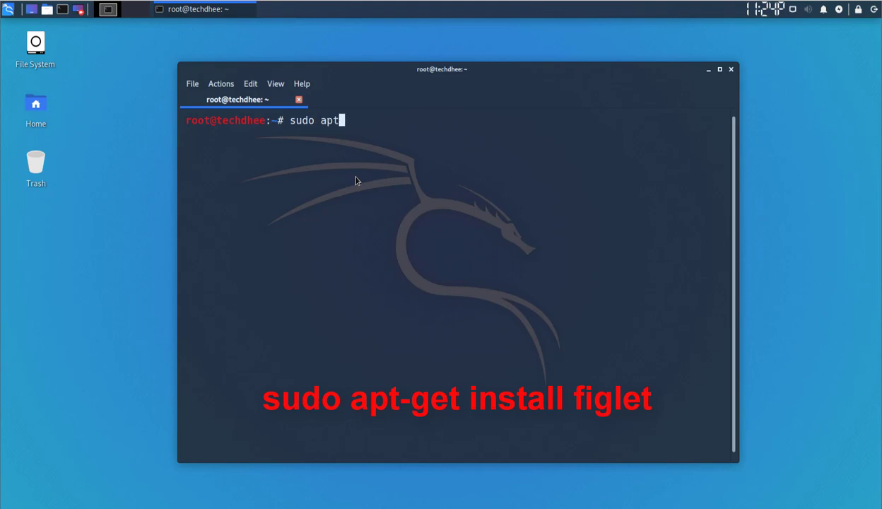
{"action": "type", "text": "-get instal"}
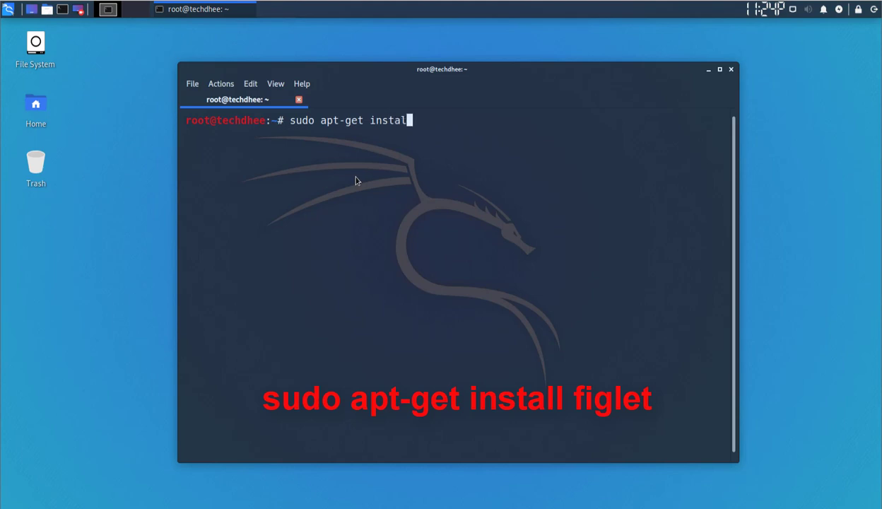
{"action": "type", "text": "fig"}
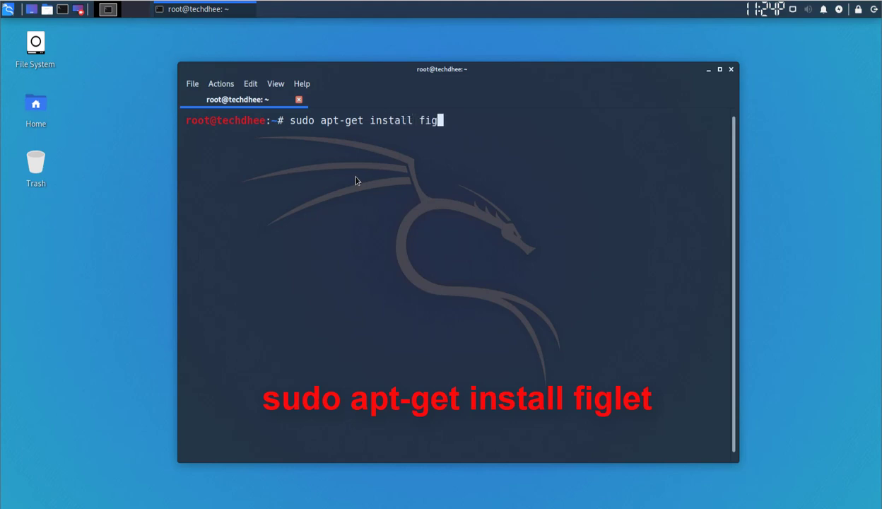
{"action": "type", "text": "let"}
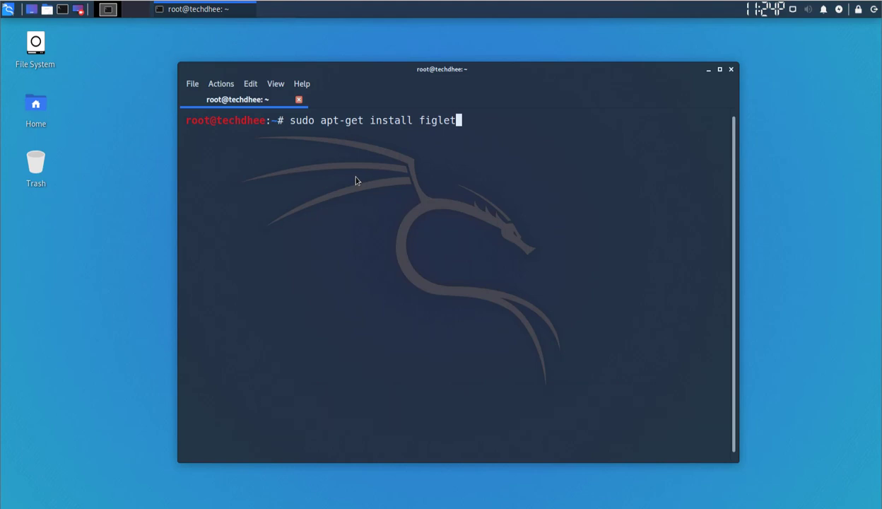
{"action": "key", "text": "Return"}
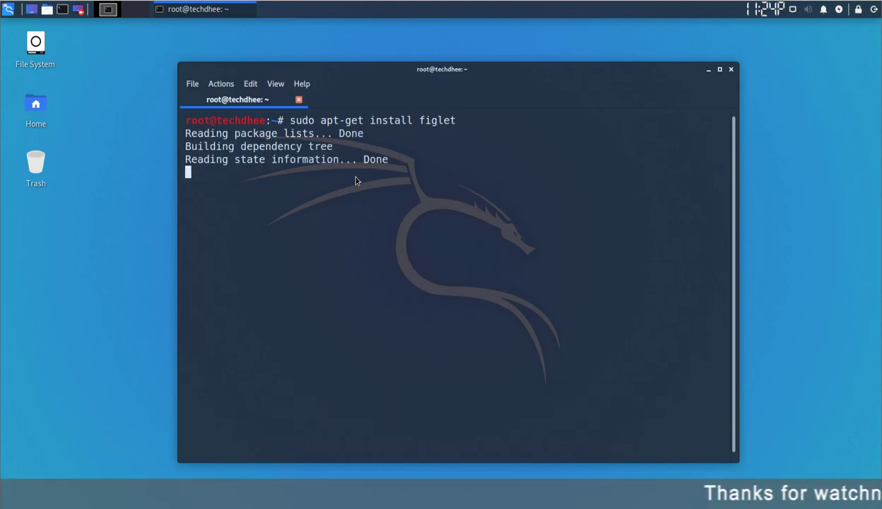
{"action": "key", "text": "Return"}
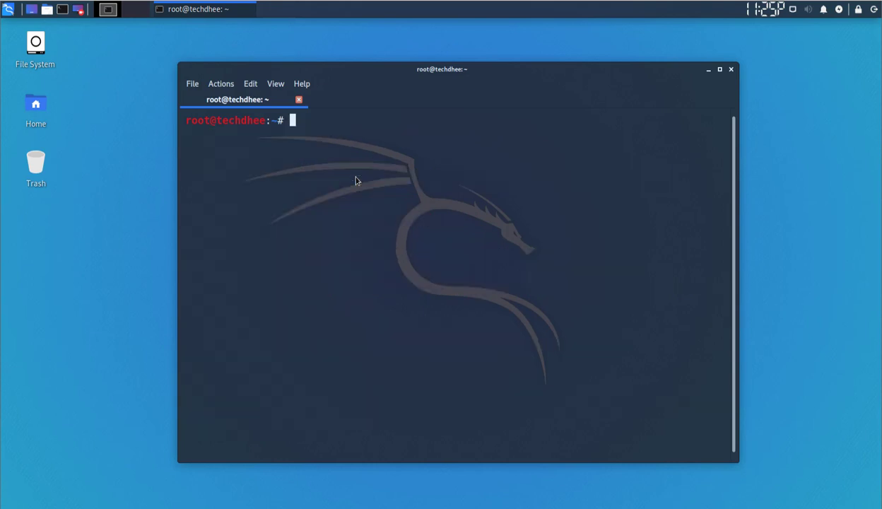
Step: Enter the command nano /root/.bashrc to edit root's shell startup file
{"action": "type", "text": "nano"}
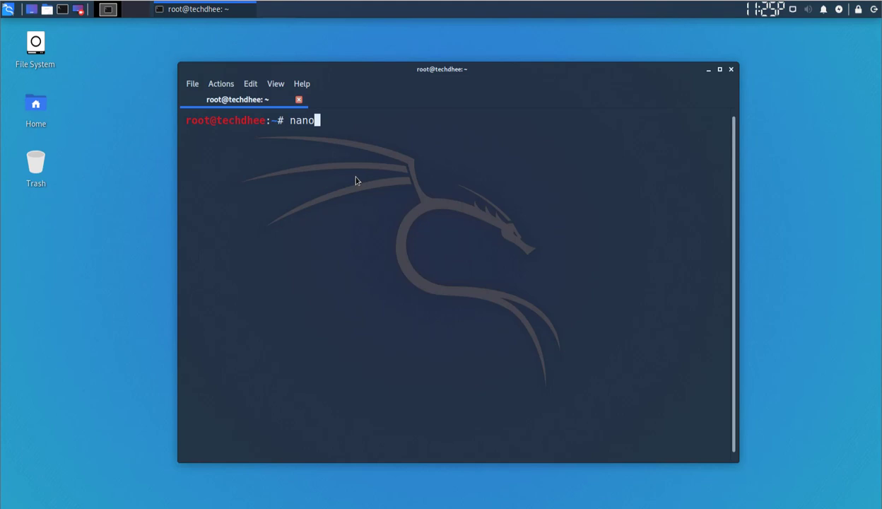
{"action": "type", "text": "/r"}
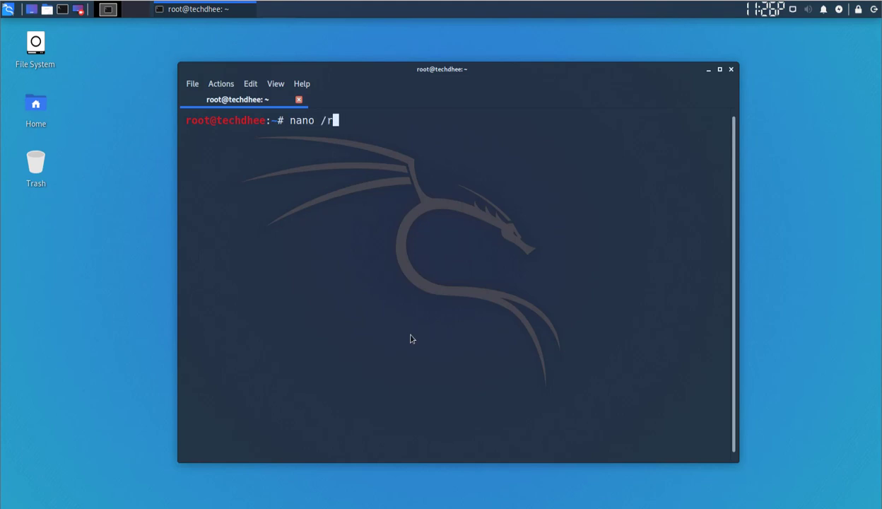
{"action": "type", "text": "oot/"}
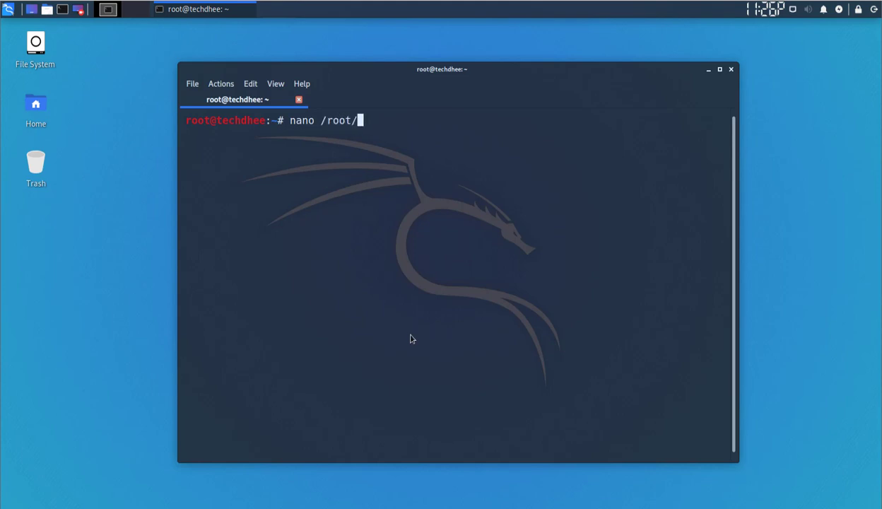
{"action": "type", "text": ".bash"}
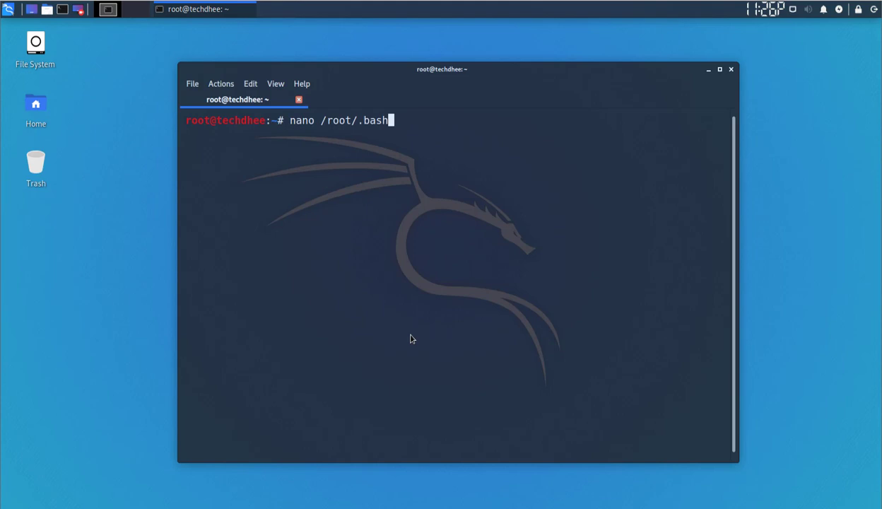
{"action": "type", "text": "rc"}
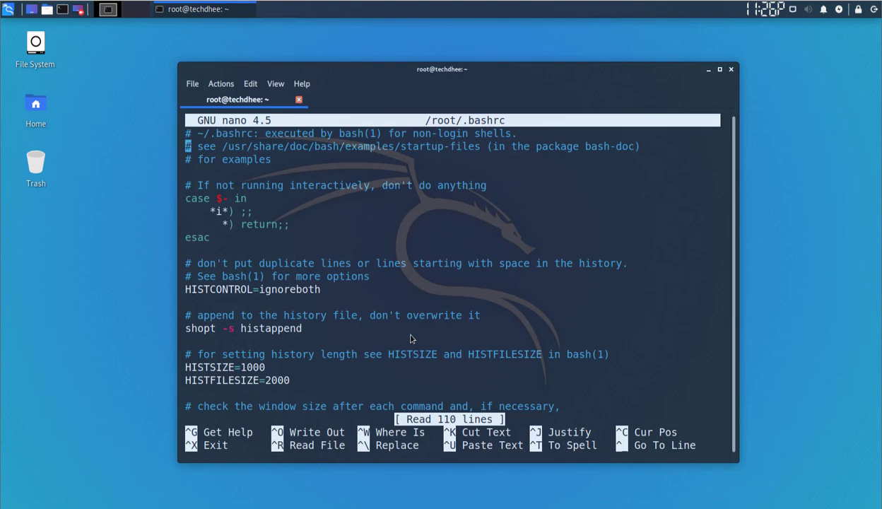
Step: Scroll to the end of .bashrc and add the line figlet "TECH DHEE"
{"action": "scroll", "scroll_direction": "down", "scroll_amount": 3}
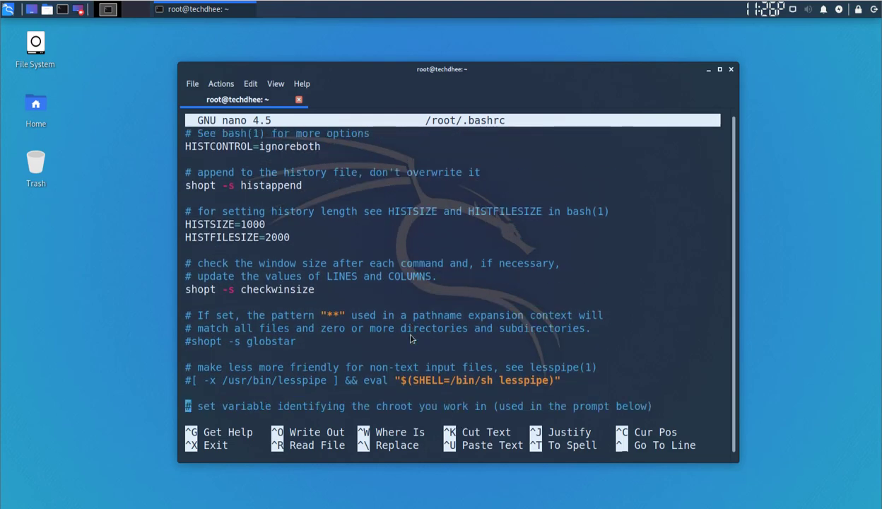
{"action": "scroll", "scroll_direction": "down", "scroll_amount": 3}
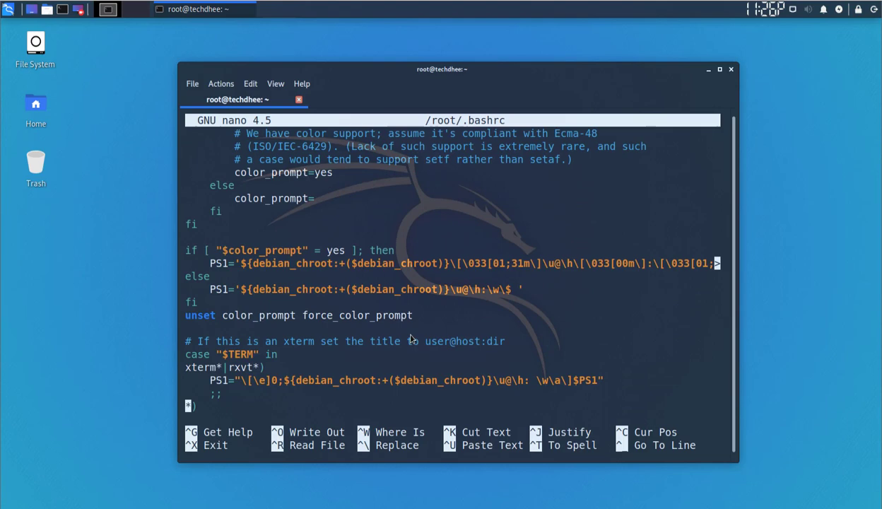
{"action": "scroll", "scroll_direction": "down", "scroll_amount": 3}
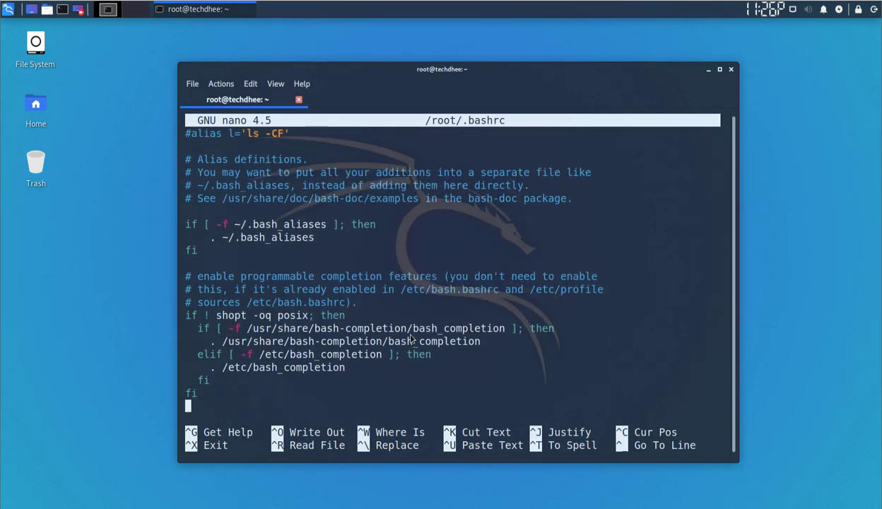
{"action": "type", "text": "fig"}
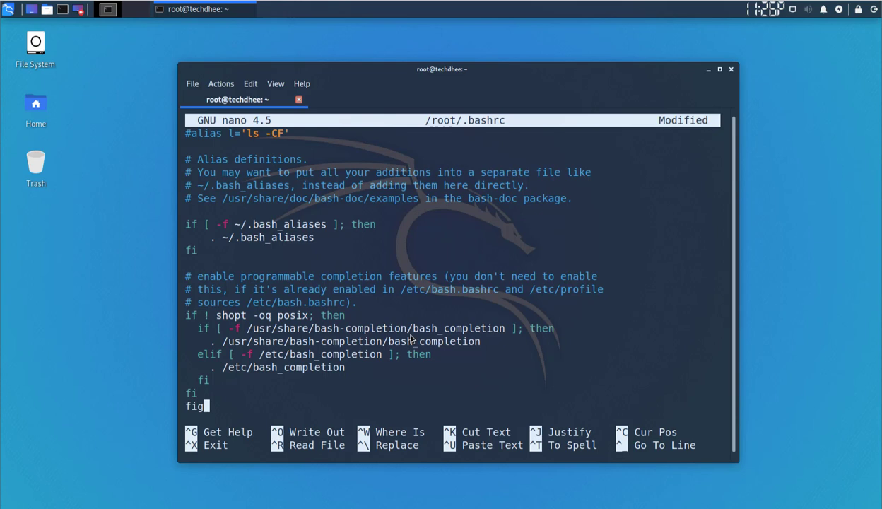
{"action": "type", "text": "let"}
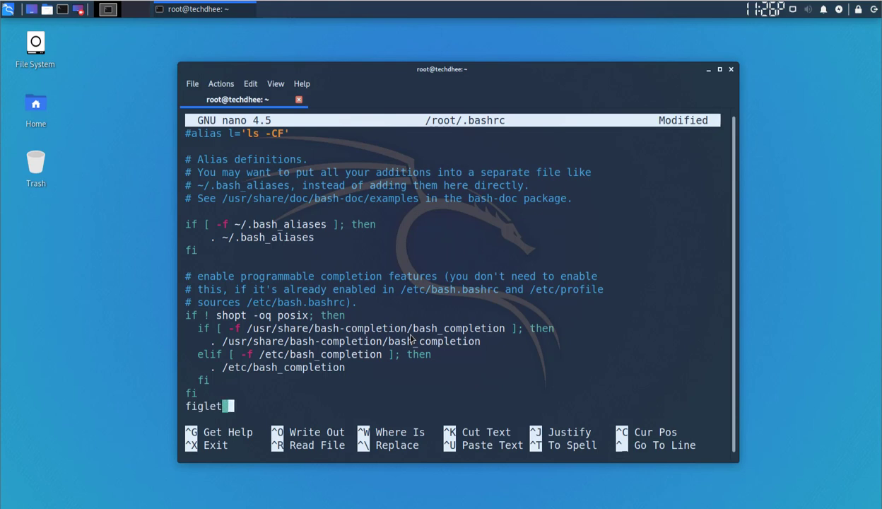
{"action": "type", "text": "\""}
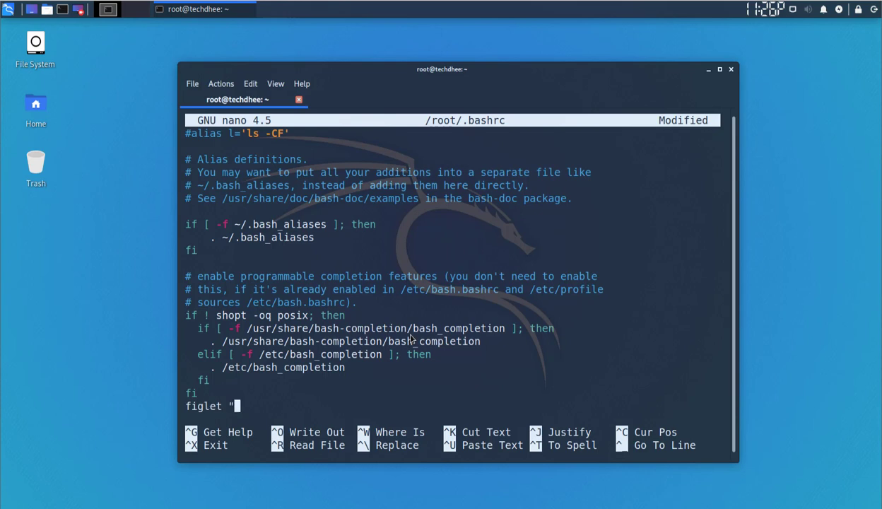
{"action": "type", "text": "TECH D"}
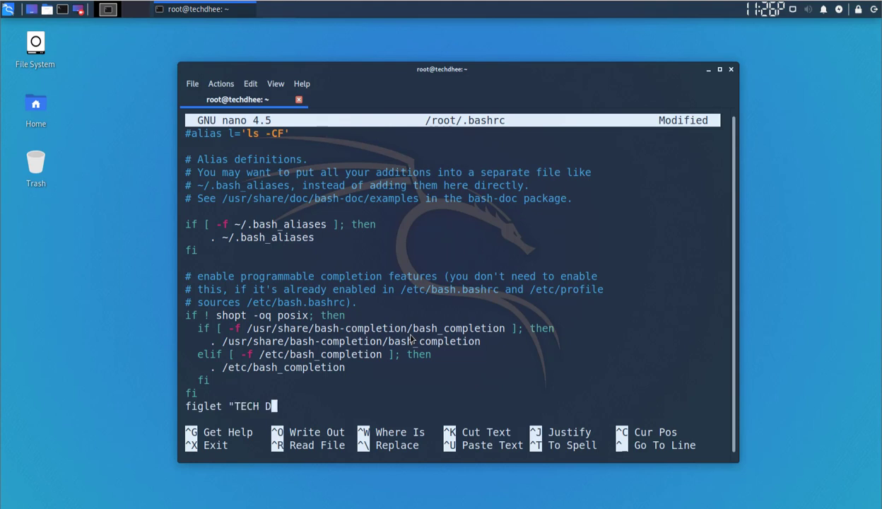
{"action": "type", "text": "HE"}
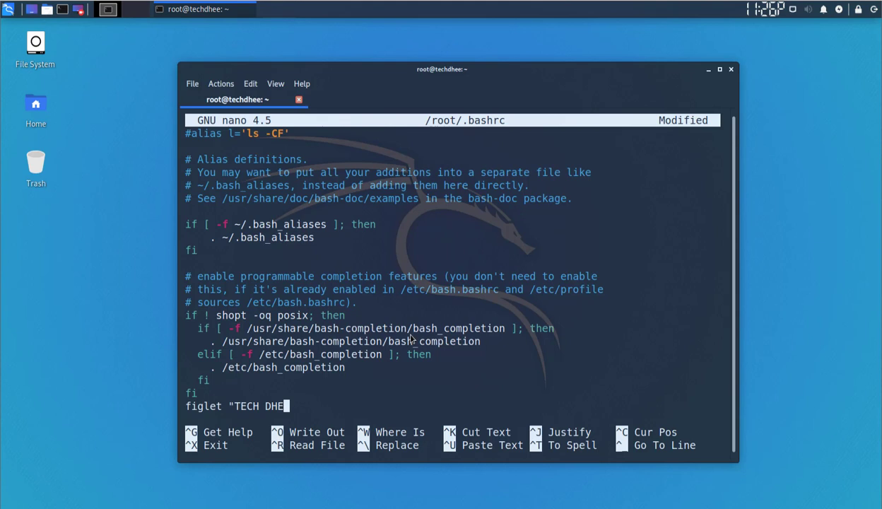
{"action": "type", "text": "E\""}
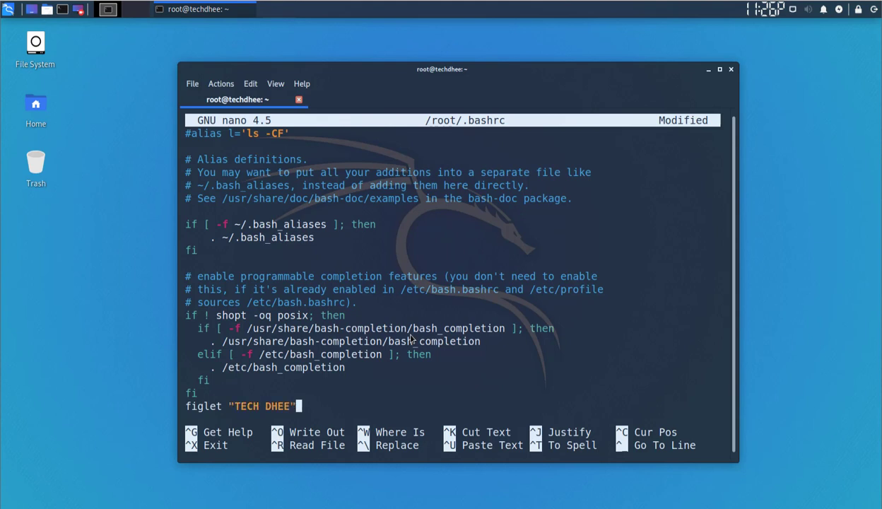
{"action": "mouse_move", "coordinate": [182, 410]}
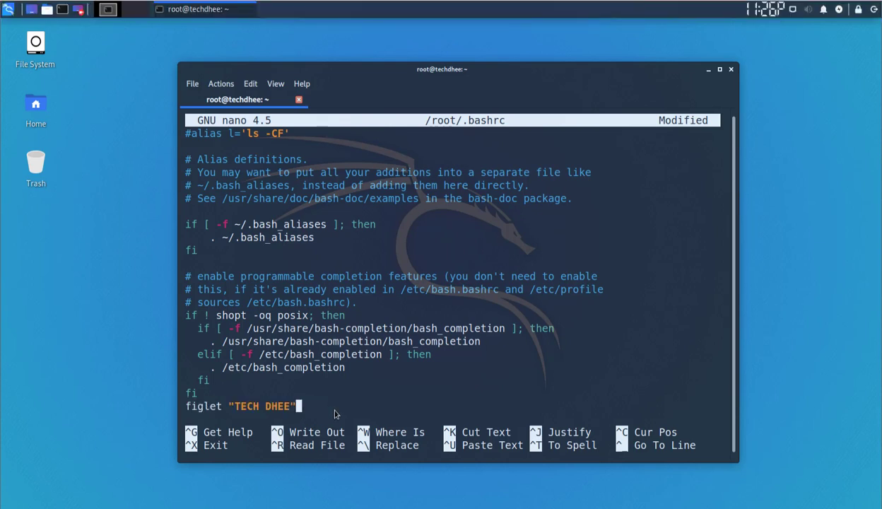
Step: Exit nano, saving the changes to .bashrc
{"action": "key", "text": "ctrl+x"}
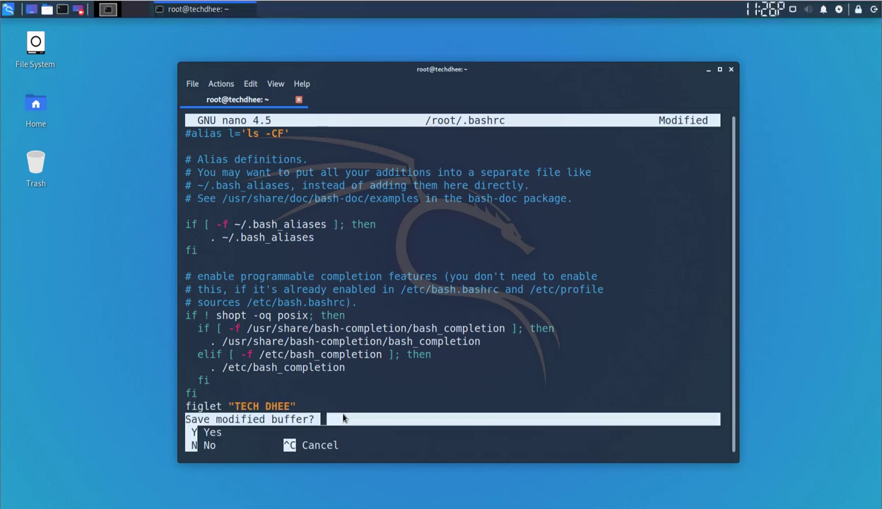
{"action": "key", "text": "y"}
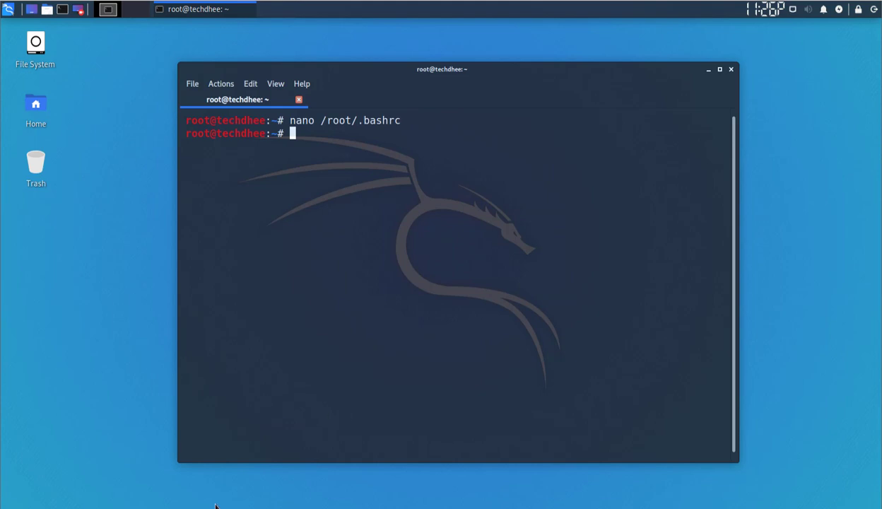
{"action": "mouse_move", "coordinate": [181, 86]}
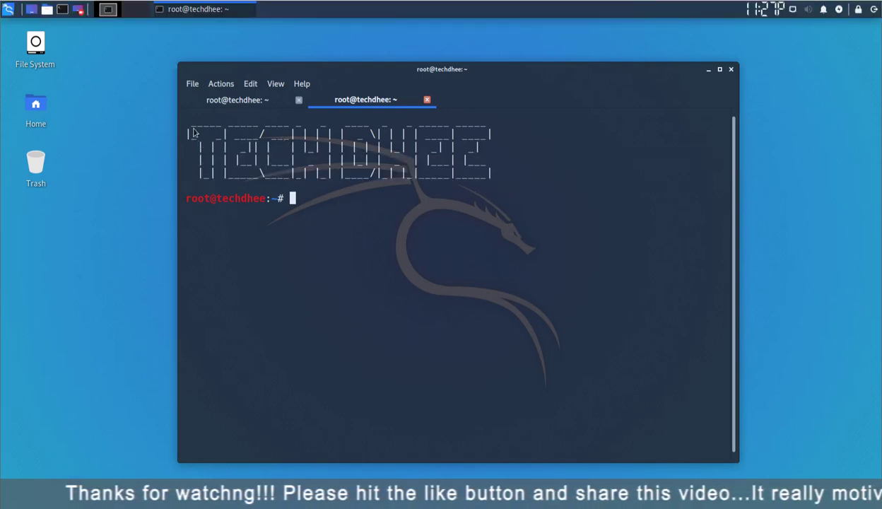
Step: Drag in the terminal while viewing the new session's TECH DHEE banner
{"action": "left_click_drag", "start_coordinate": [189, 133], "coordinate": [487, 175]}
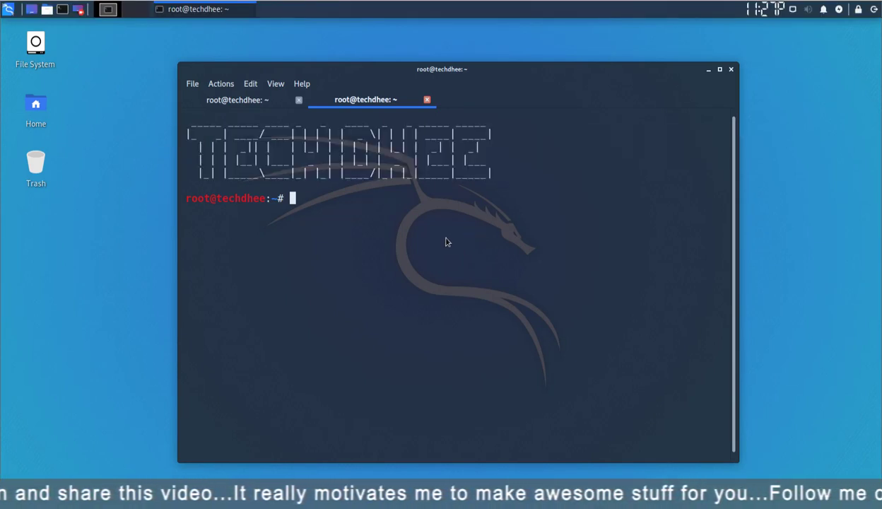
{"action": "mouse_move", "coordinate": [283, 172]}
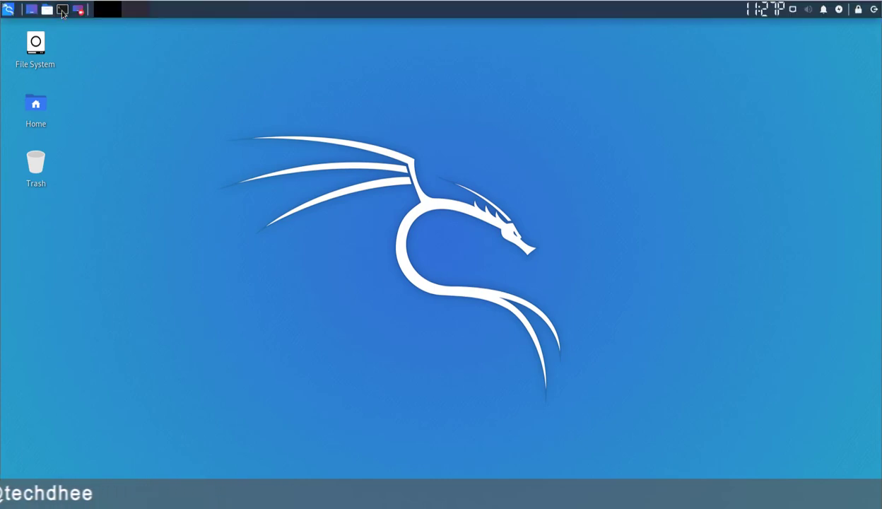
{"action": "left_click", "coordinate": [62, 9]}
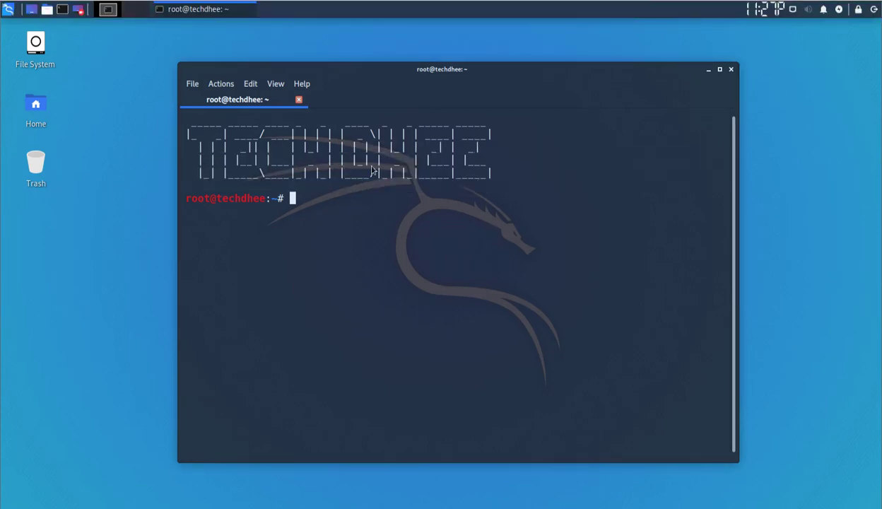
{"action": "mouse_move", "coordinate": [721, 98]}
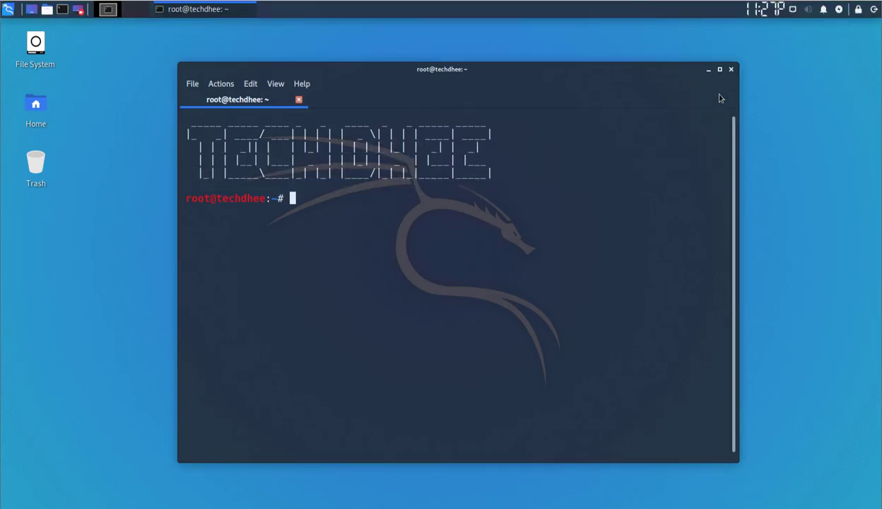
{"action": "left_click", "coordinate": [720, 70]}
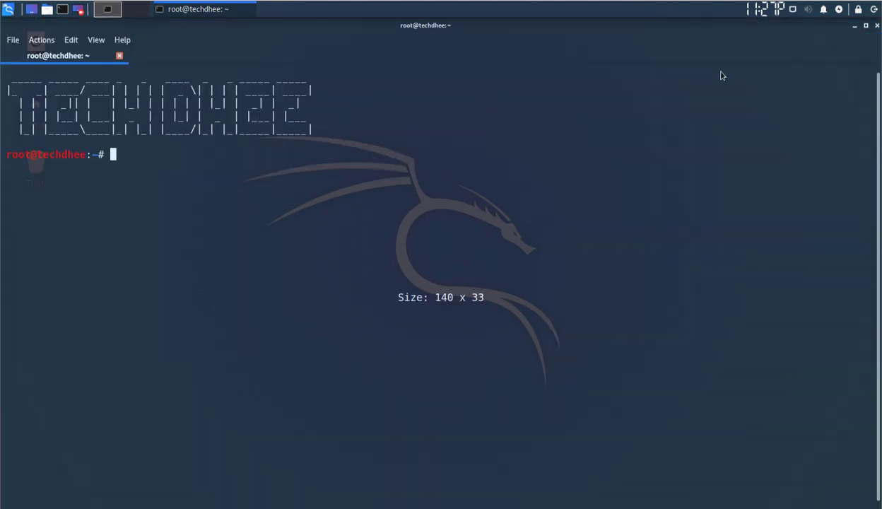
{"action": "mouse_move", "coordinate": [195, 138]}
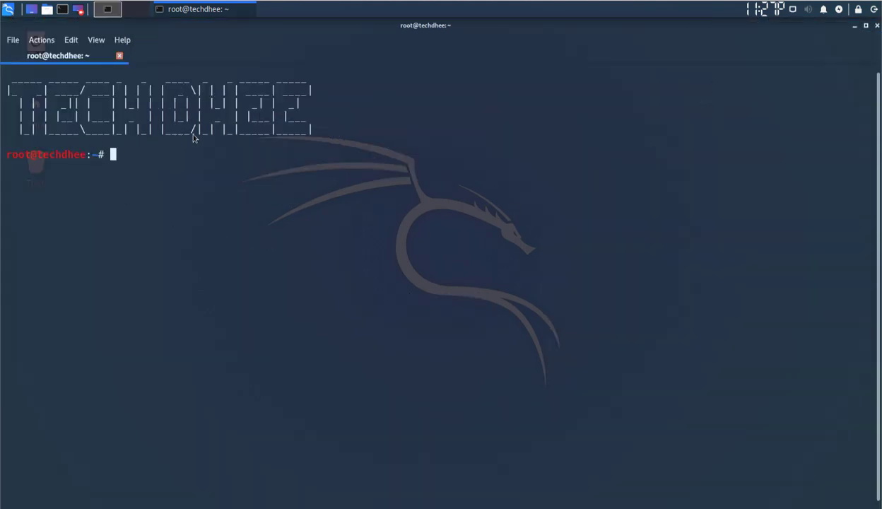
{"action": "mouse_move", "coordinate": [879, 36]}
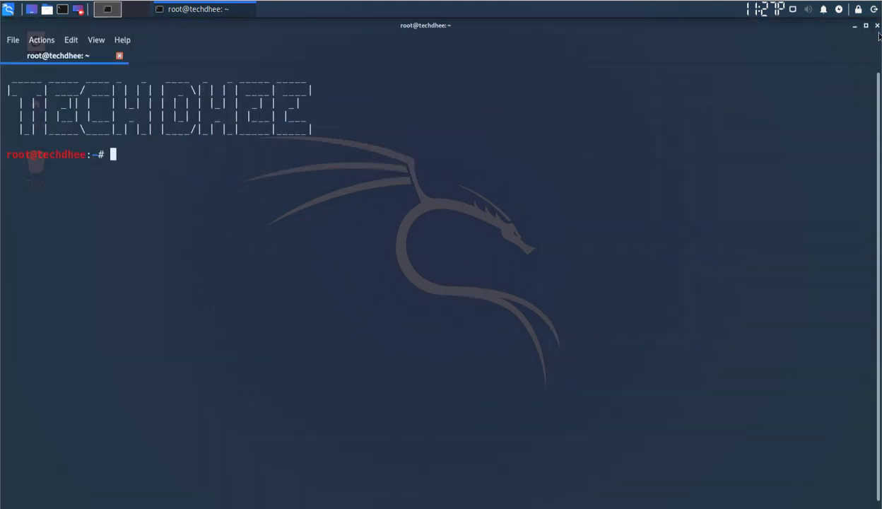
{"action": "left_click", "coordinate": [878, 25]}
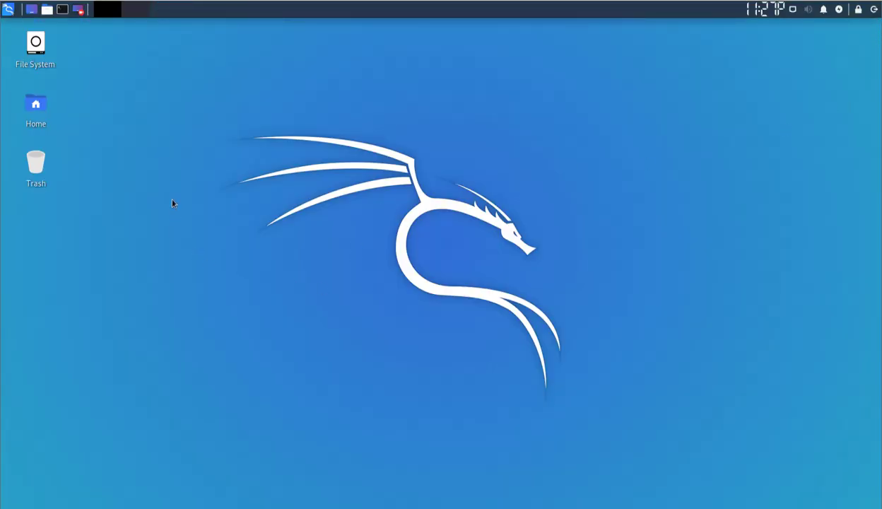
{"action": "mouse_move", "coordinate": [99, 65]}
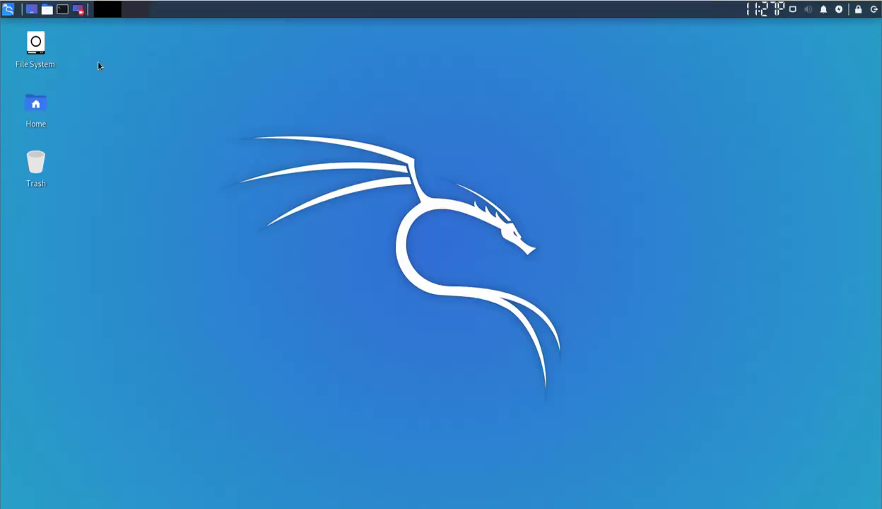
{"action": "mouse_move", "coordinate": [118, 492]}
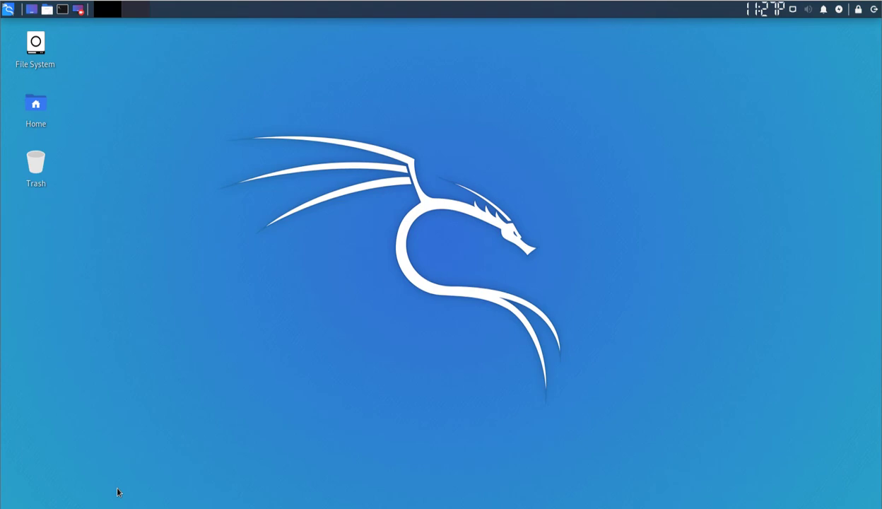
{"action": "mouse_move", "coordinate": [512, 131]}
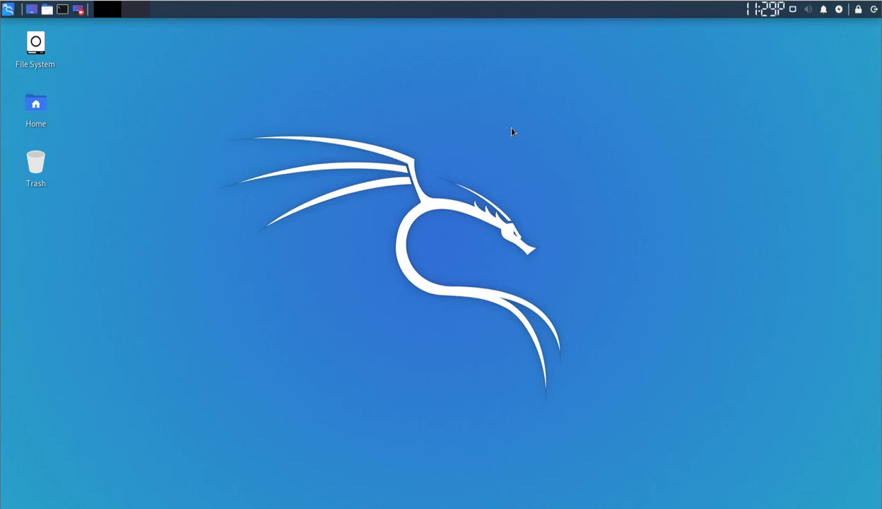